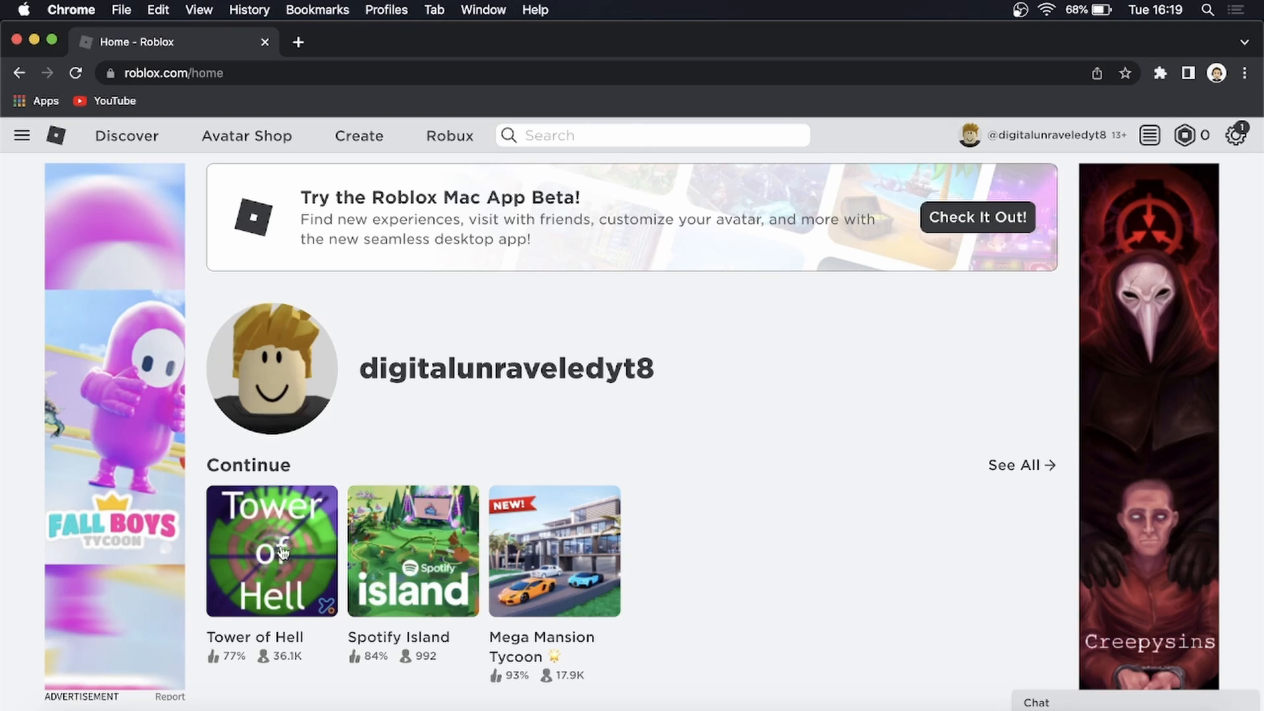
# Step: Open the Tower of Hell game page from the Continue row
pyautogui.click(272, 552)
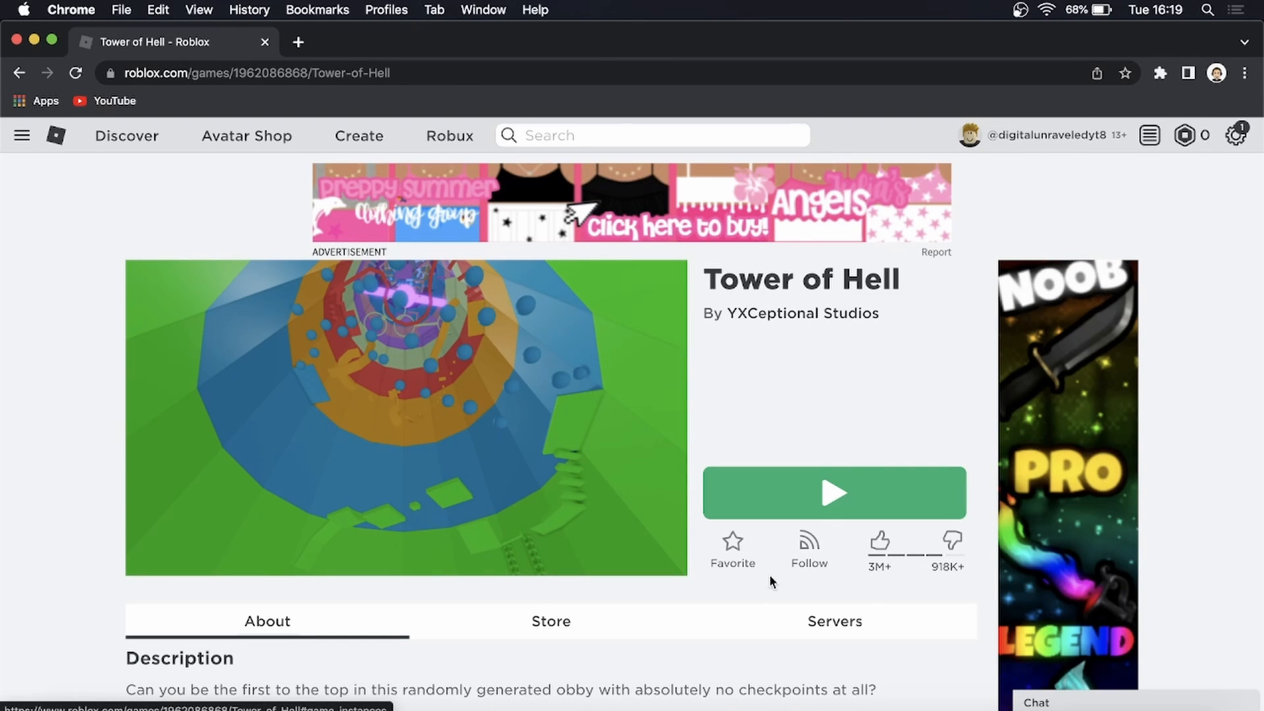
# Step: Launch Tower of Hell with the Play button and wait for the game to load
pyautogui.click(833, 492)
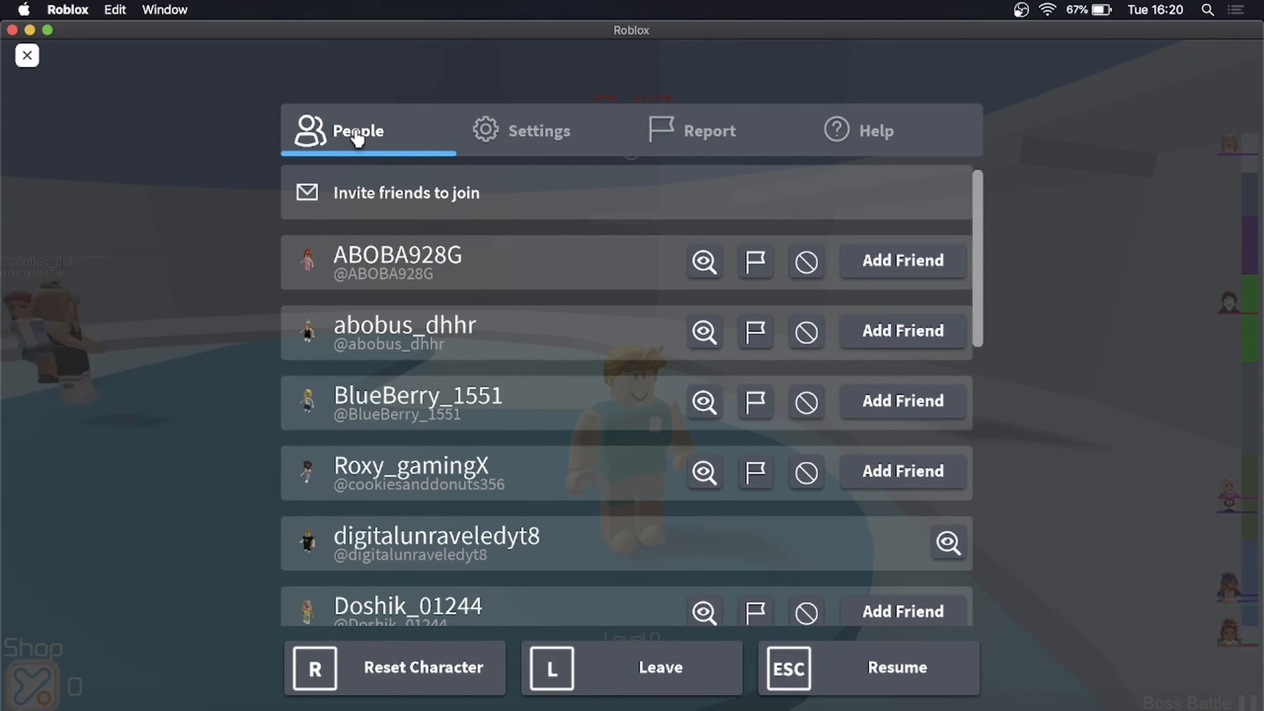
# Step: Switch Shift Lock Switch to On in Settings and return to the player list
pyautogui.click(539, 130)
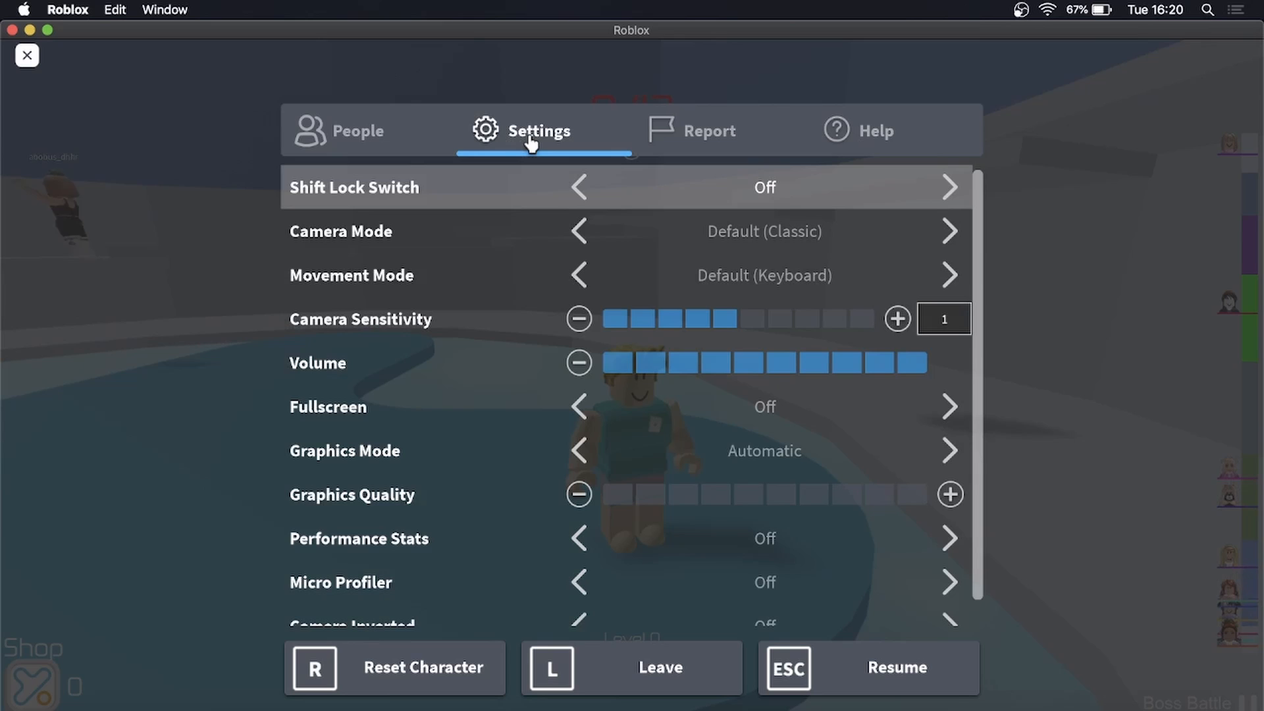
pyautogui.moveTo(467, 193)
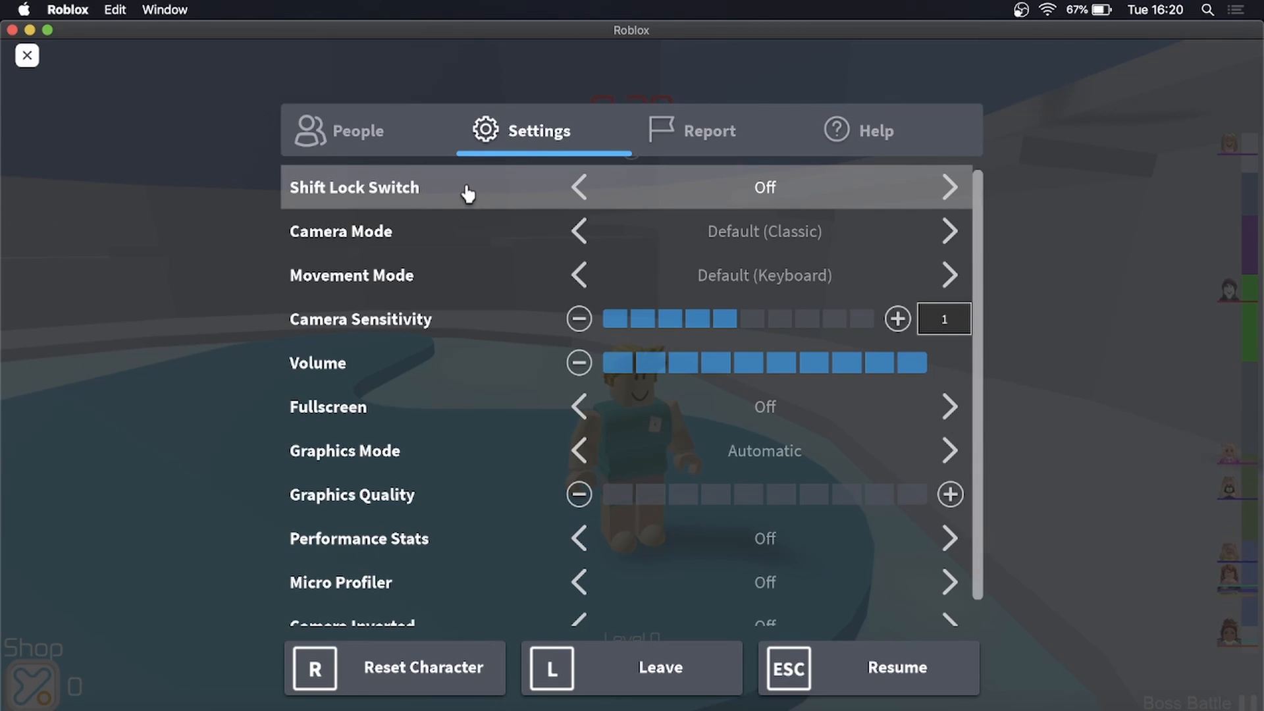
pyautogui.moveTo(847, 189)
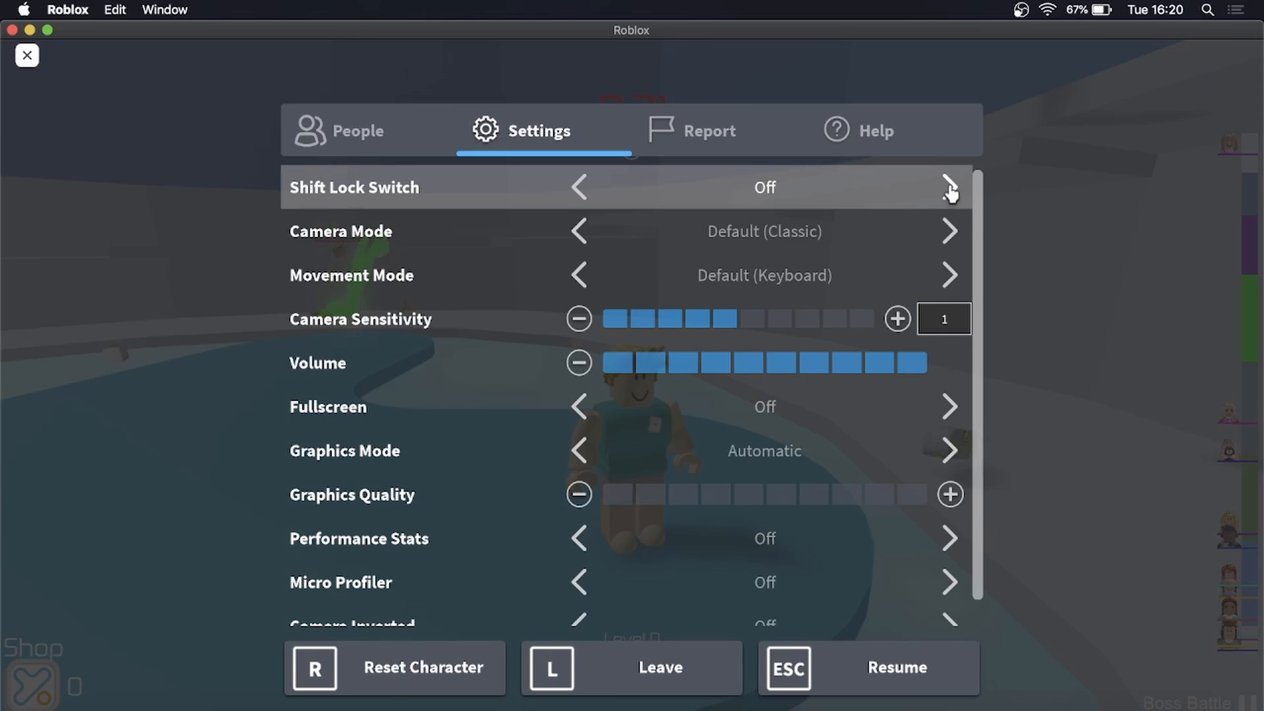
pyautogui.click(949, 187)
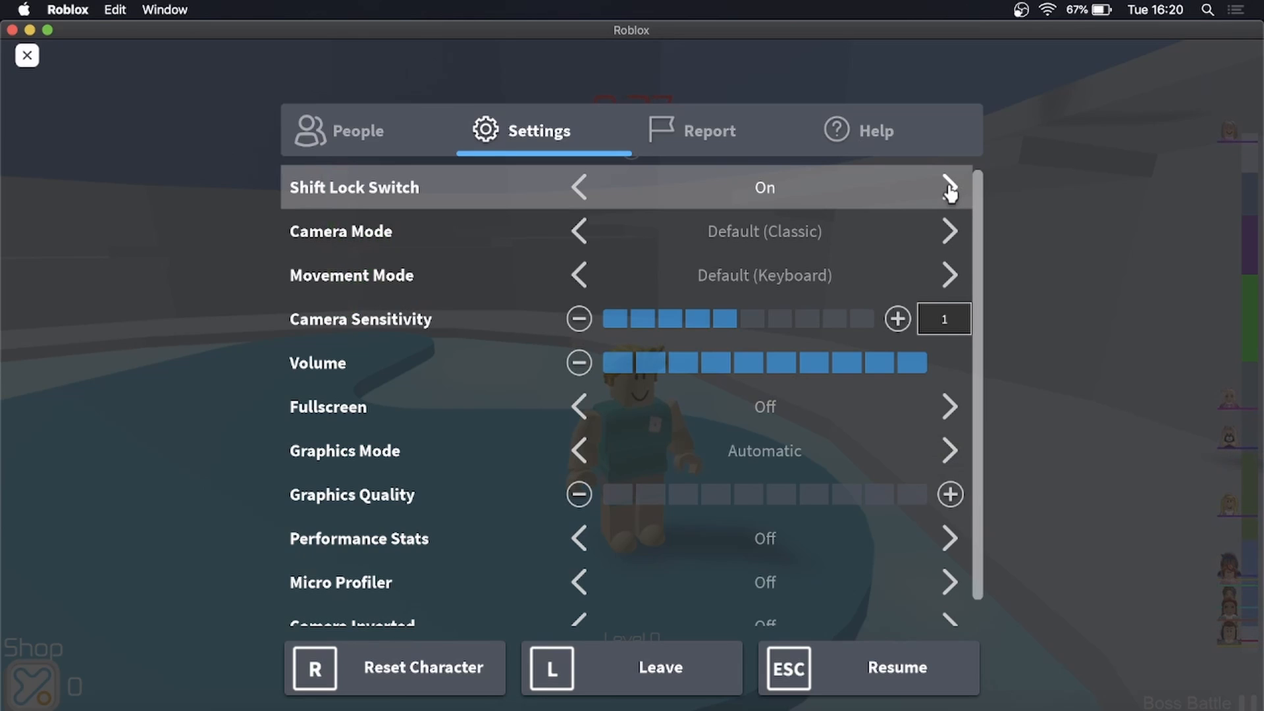
pyautogui.moveTo(885, 567)
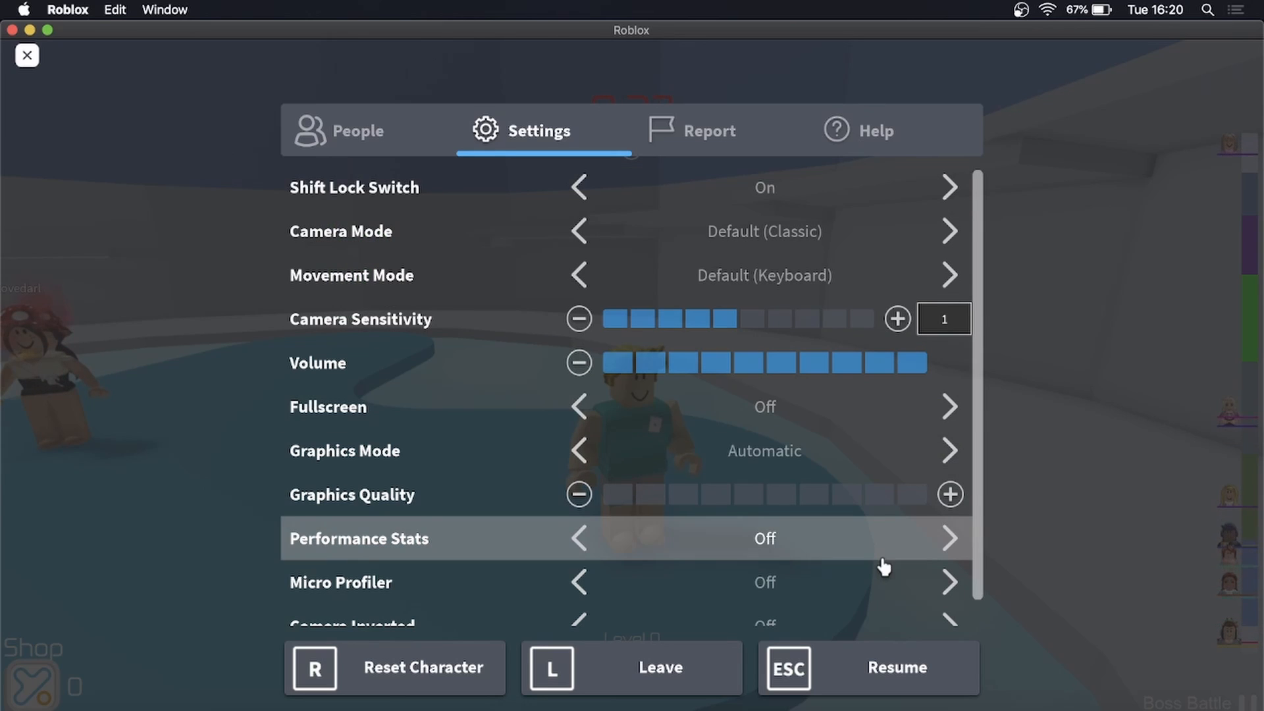
pyautogui.click(896, 668)
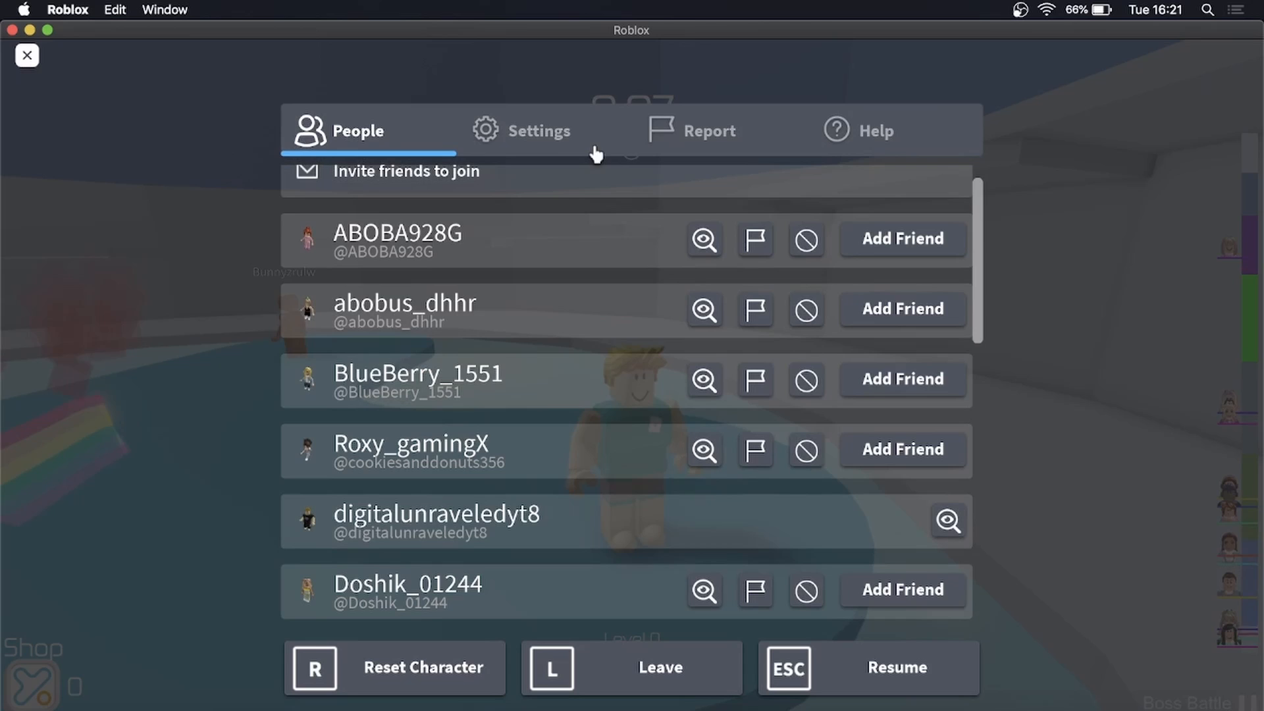
# Step: Switch Shift Lock Switch back to Off in Settings and resume gameplay
pyautogui.click(540, 130)
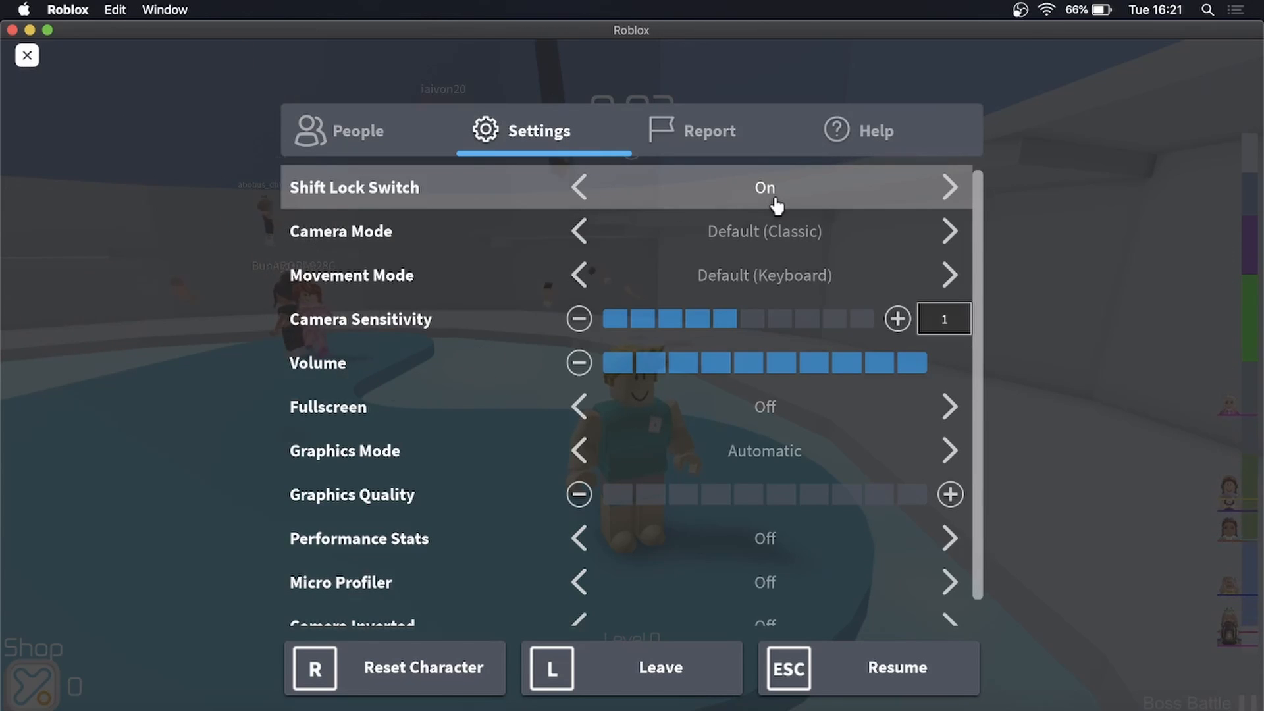
pyautogui.click(580, 187)
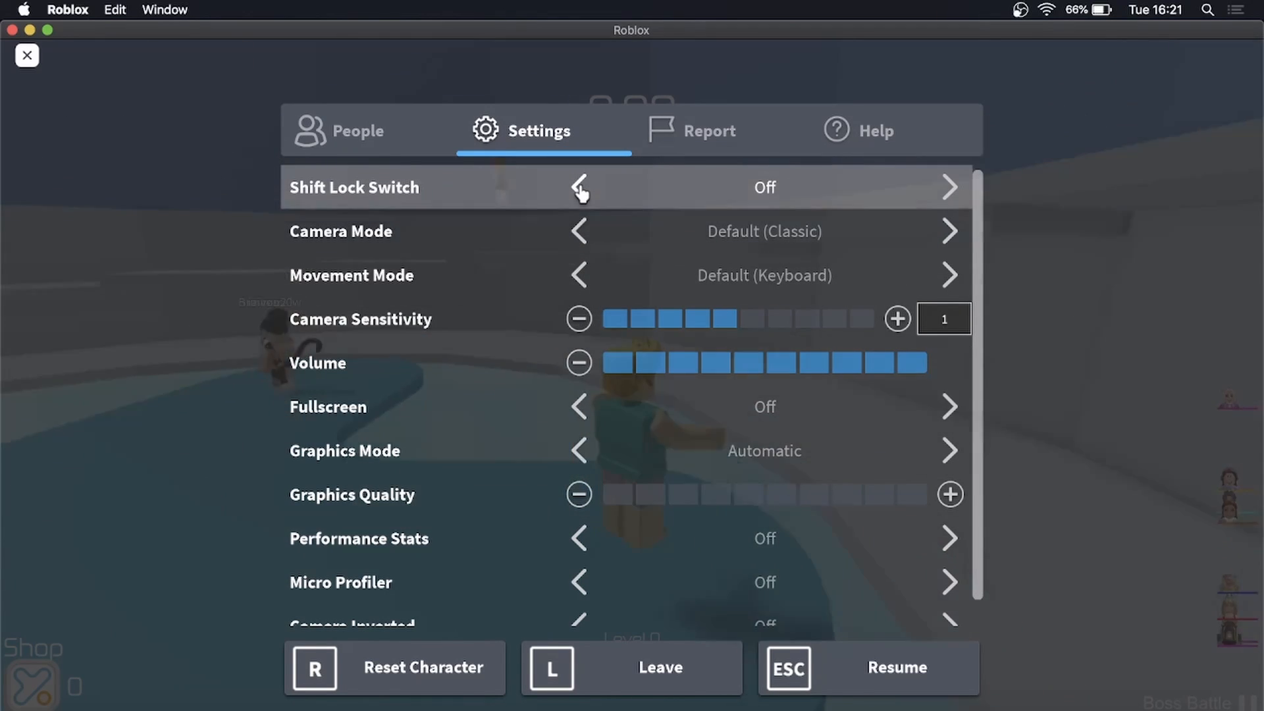
pyautogui.scroll(-3)
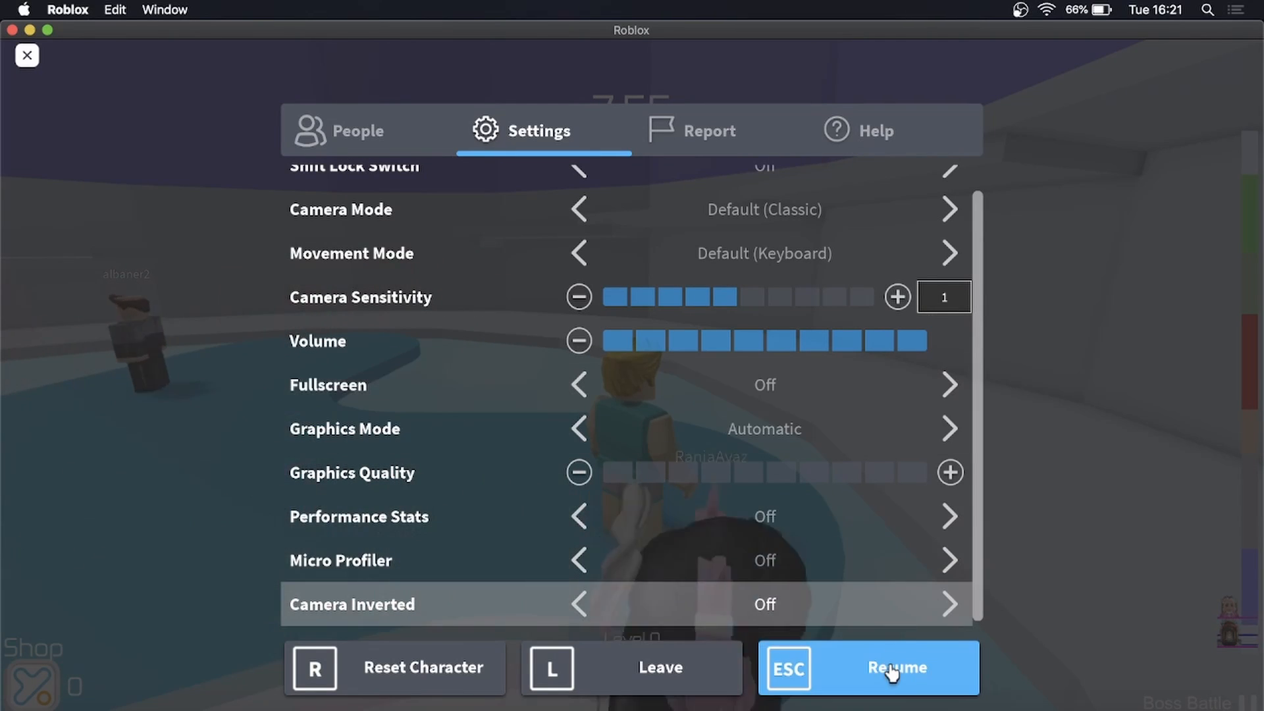
pyautogui.click(895, 668)
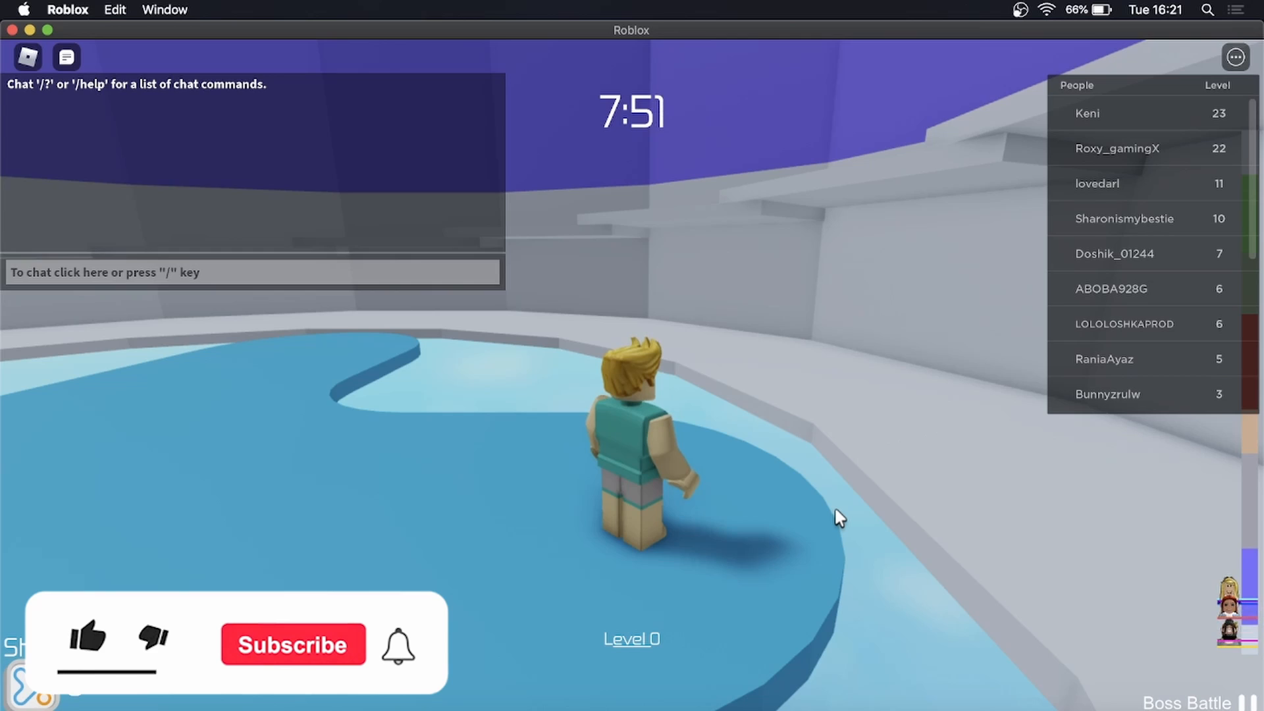
pyautogui.click(87, 641)
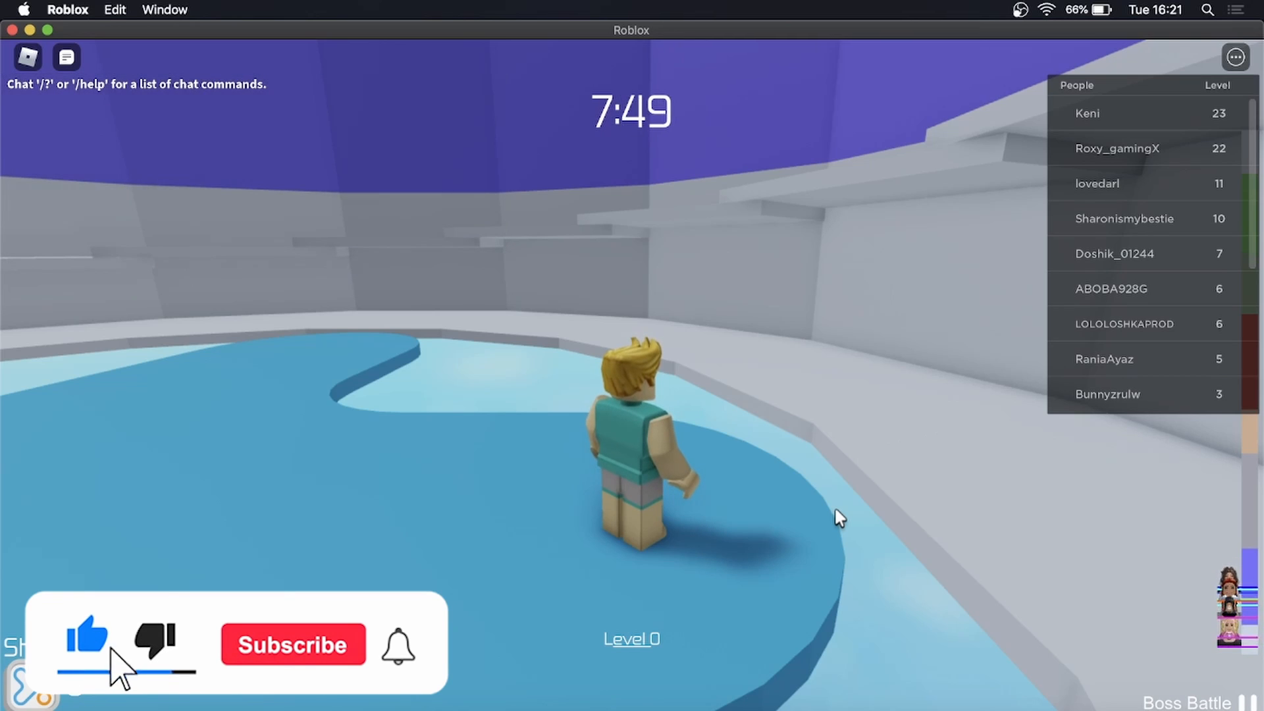
pyautogui.click(292, 644)
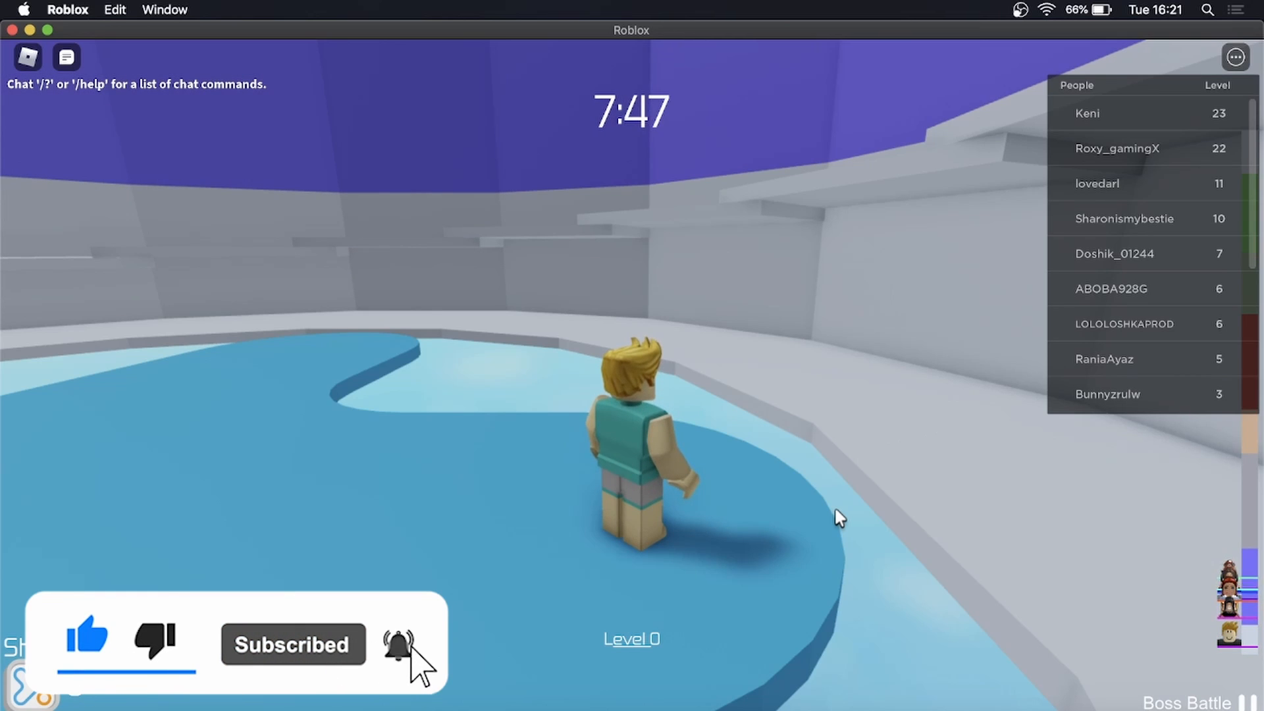